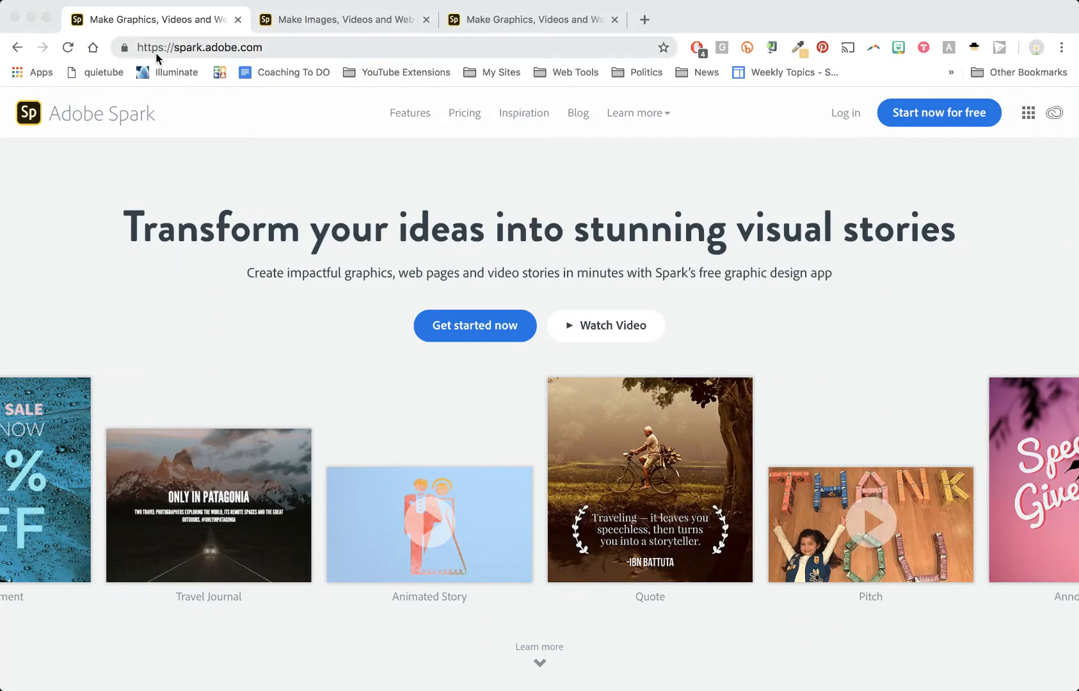
mouse_move(168, 61)
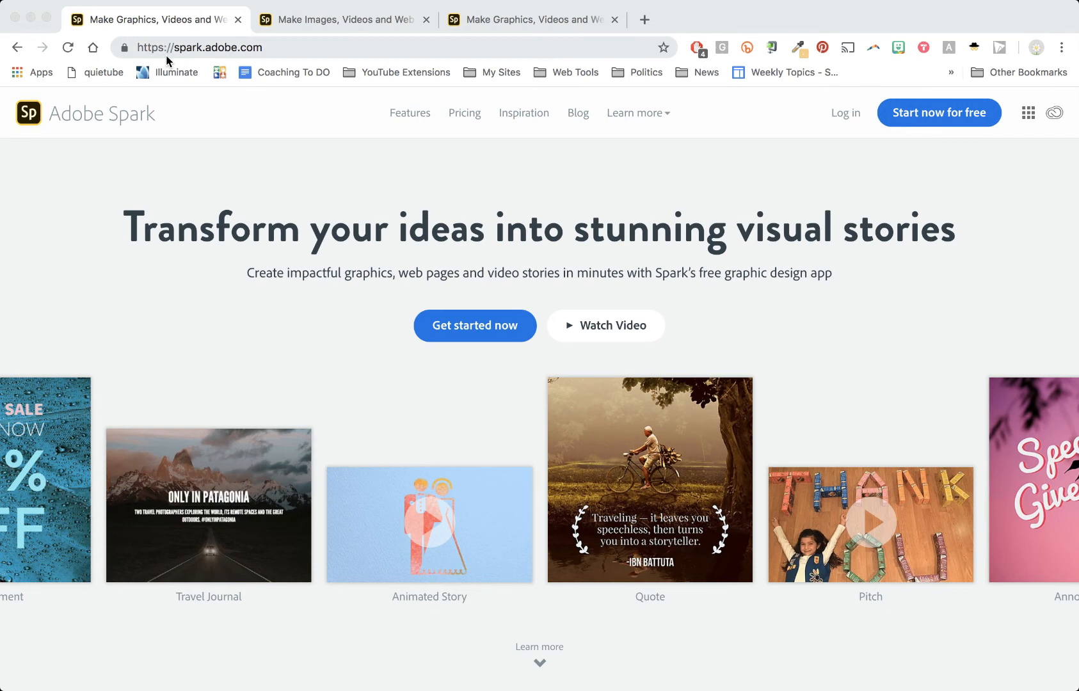
mouse_move(916, 153)
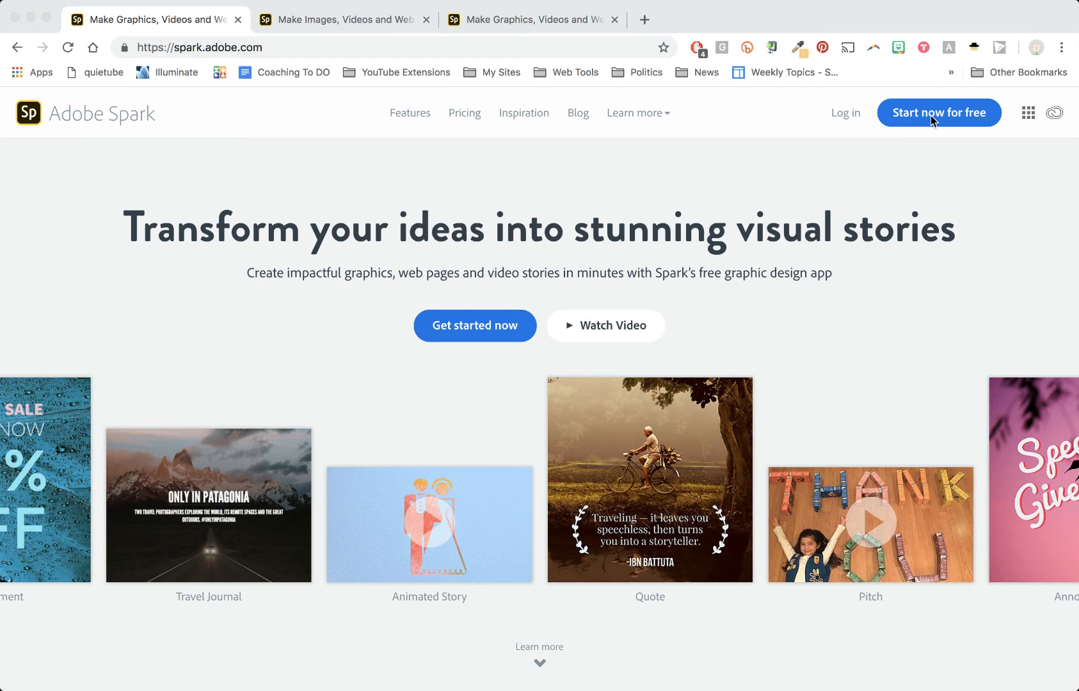
mouse_move(942, 119)
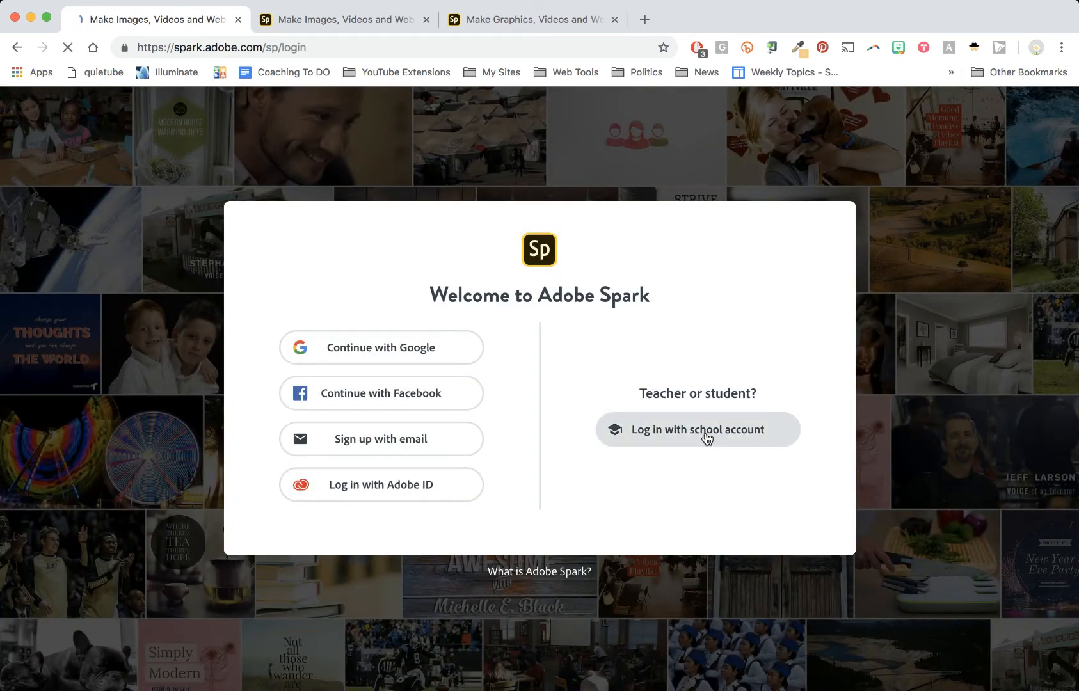
Choose 'Log in with school account' to reach the Enterprise ID sign-in form
left_click(698, 430)
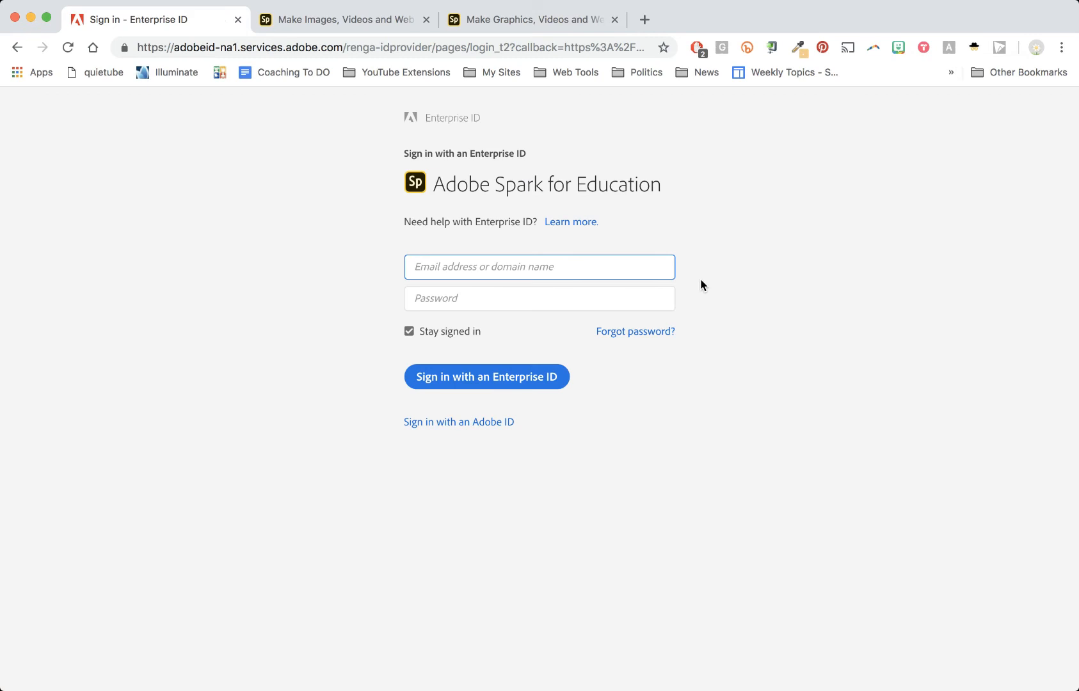
mouse_move(479, 279)
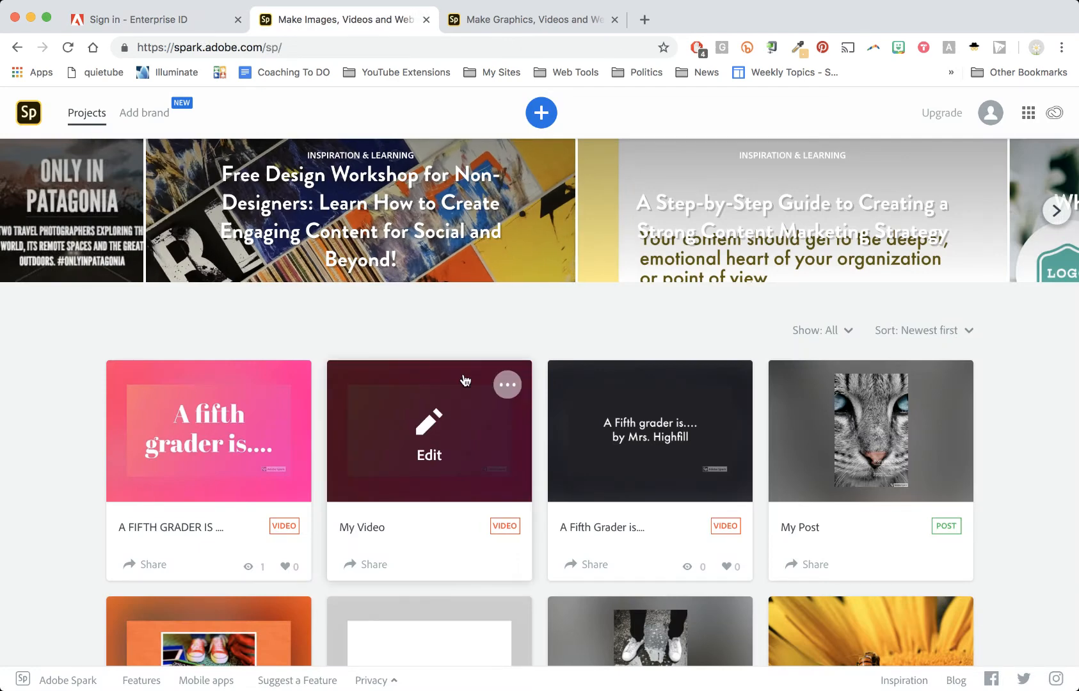
Look over the project cards on the Spark Projects dashboard
scroll("down", 3)
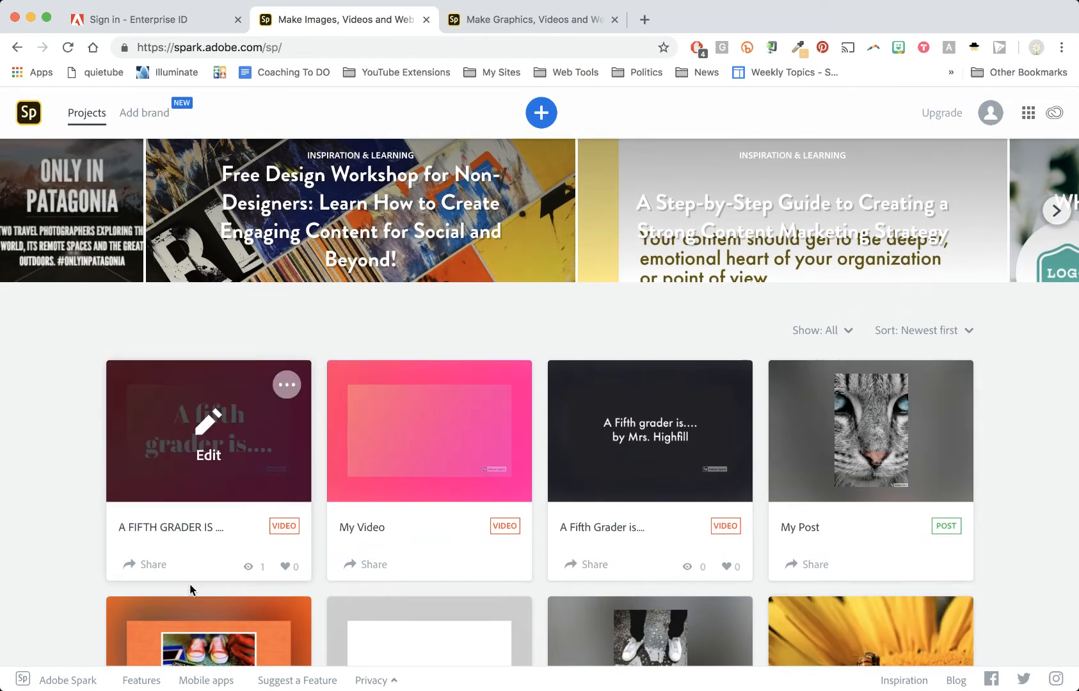
mouse_move(609, 119)
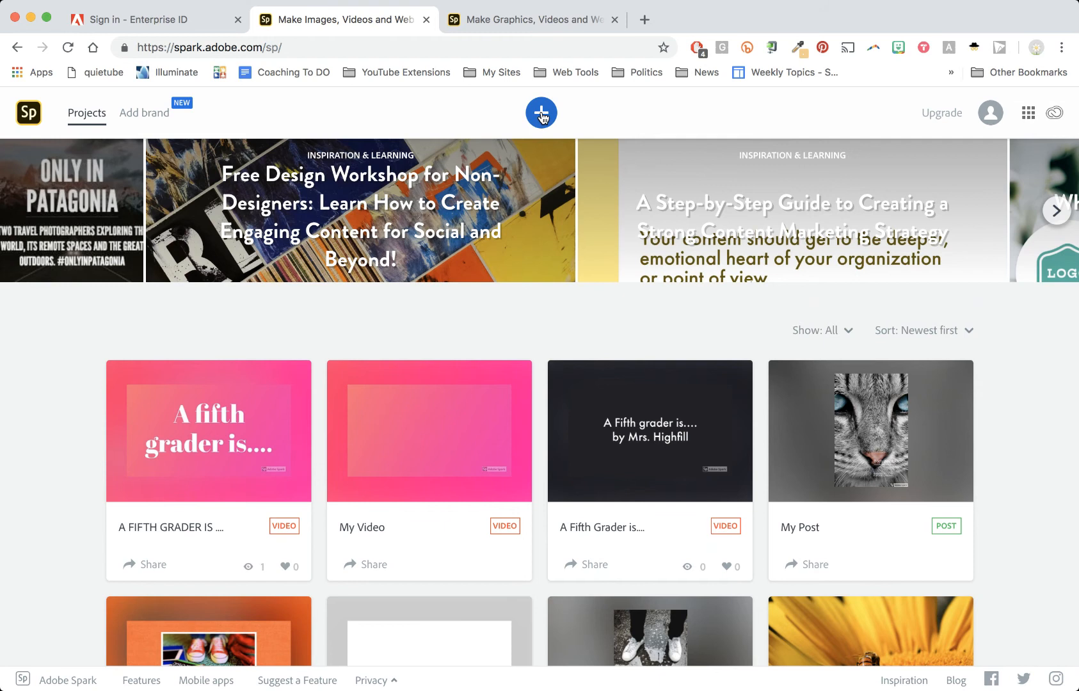
Start a new Video project and exit the Bad connection error dialog
left_click(542, 113)
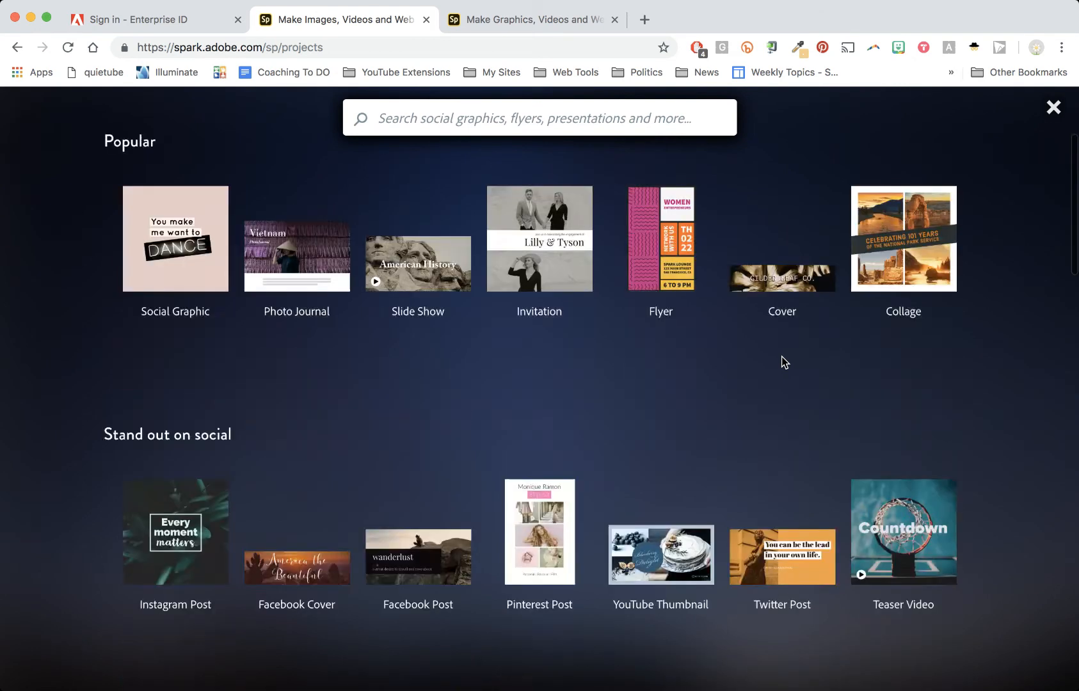
scroll("down", 3)
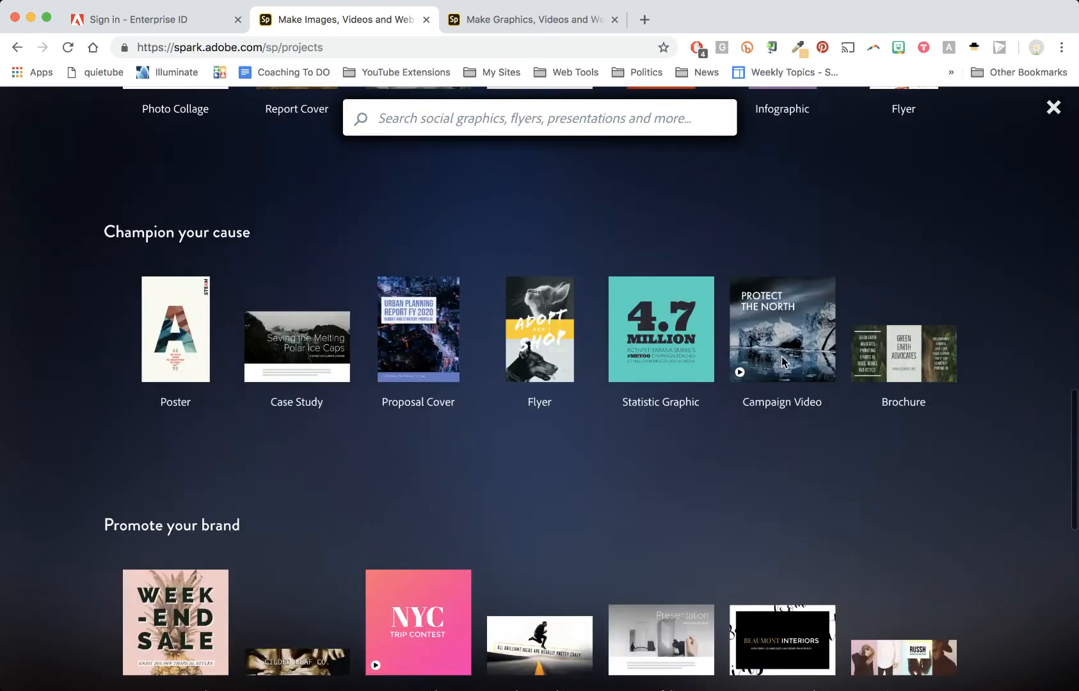
scroll("down", 3)
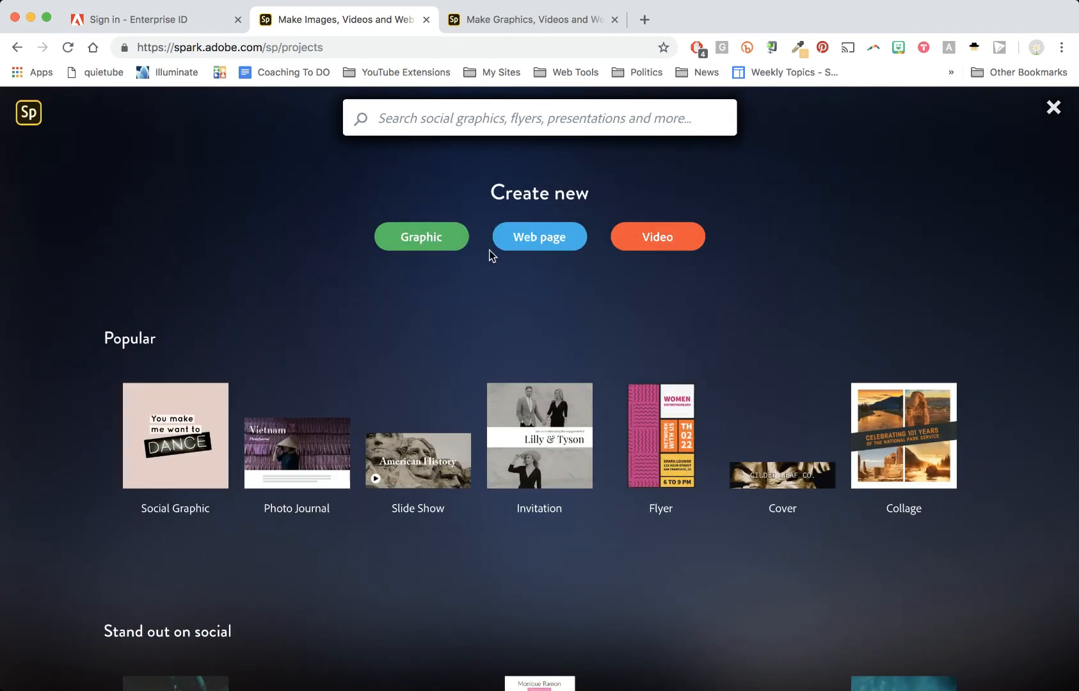
mouse_move(409, 284)
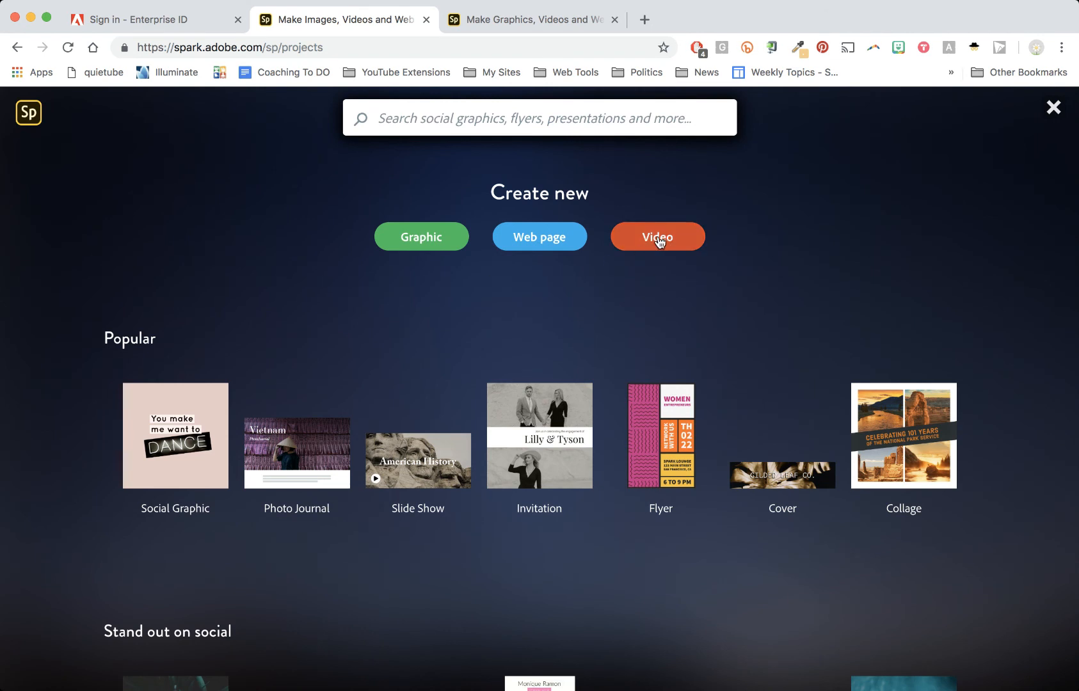
mouse_move(420, 235)
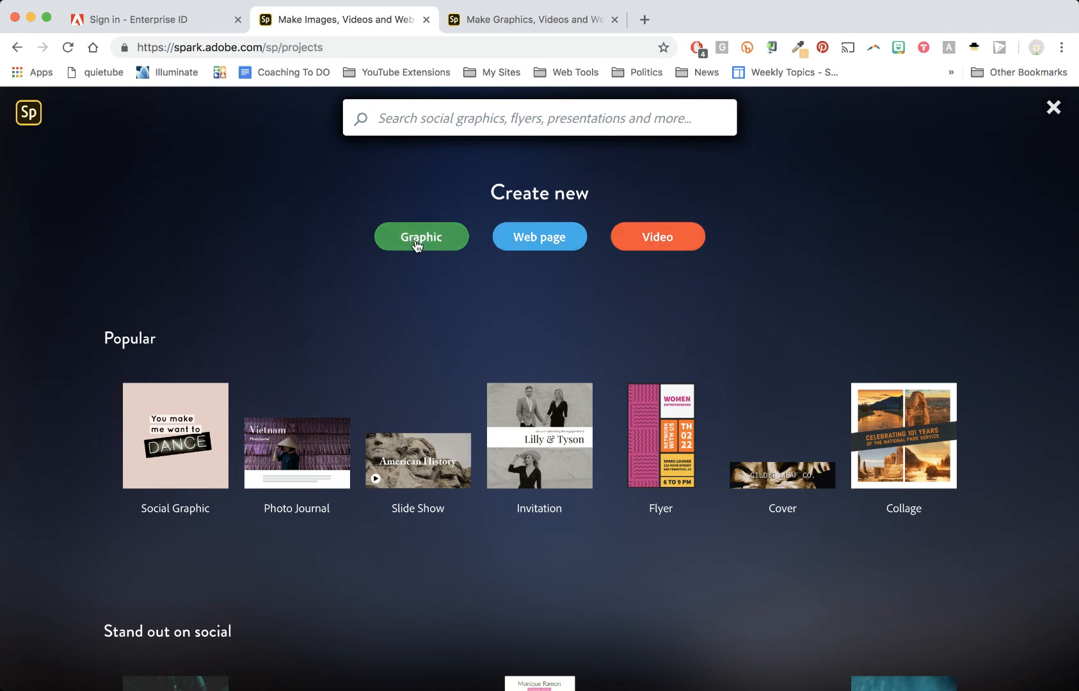
mouse_move(656, 237)
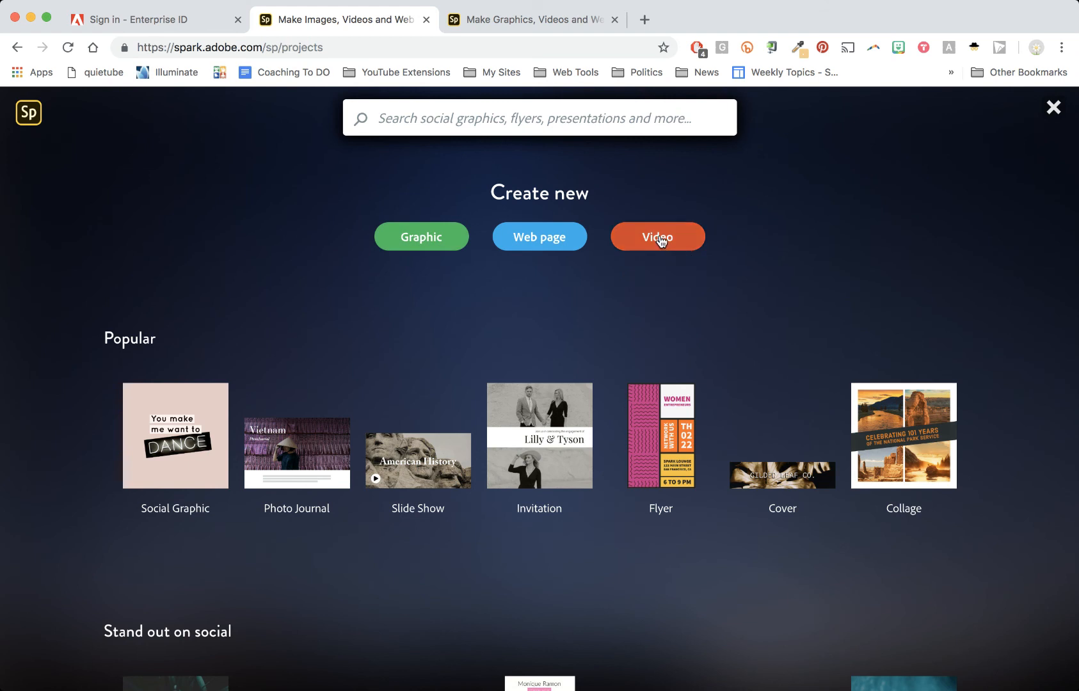
left_click(657, 236)
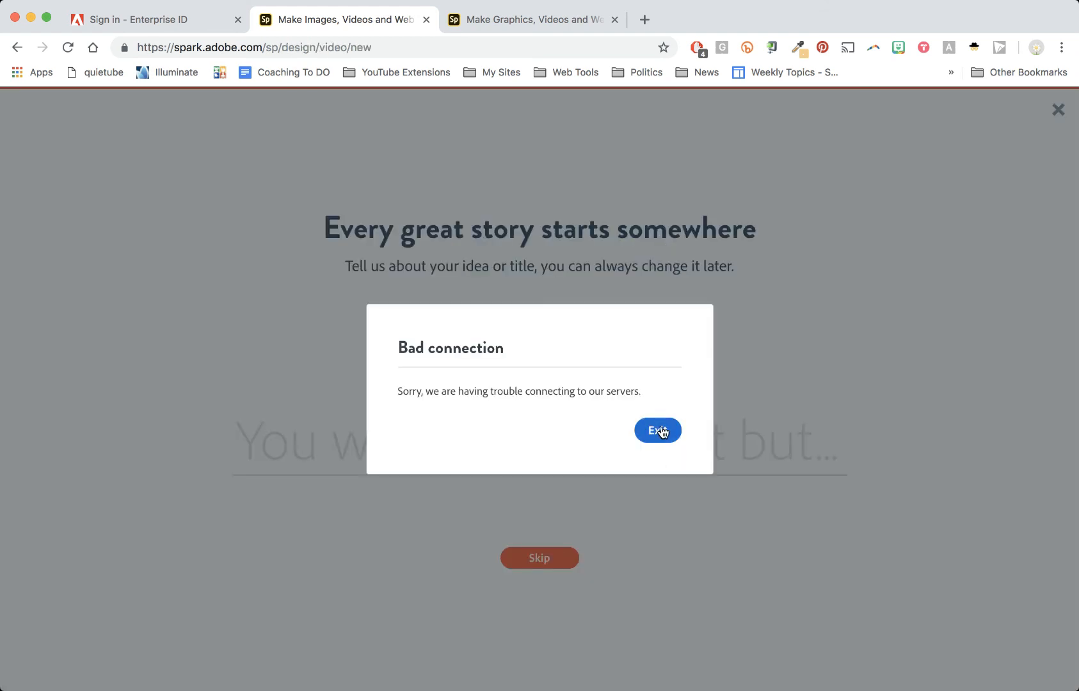
left_click(657, 431)
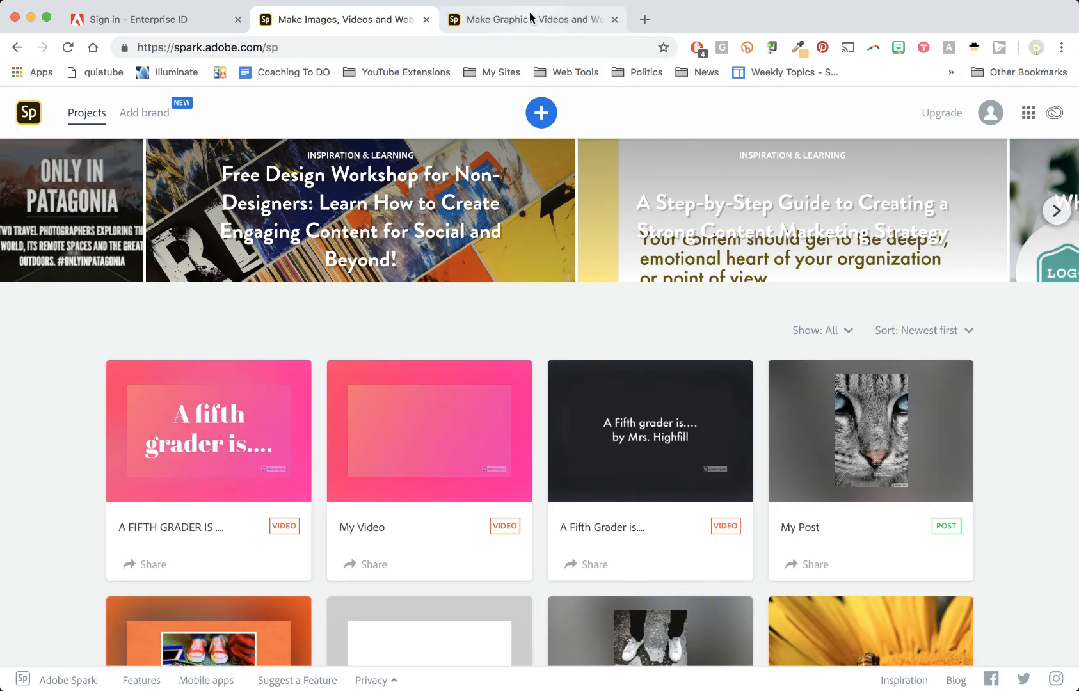
Switch to the browser tab showing the Spark homepage
left_click(534, 19)
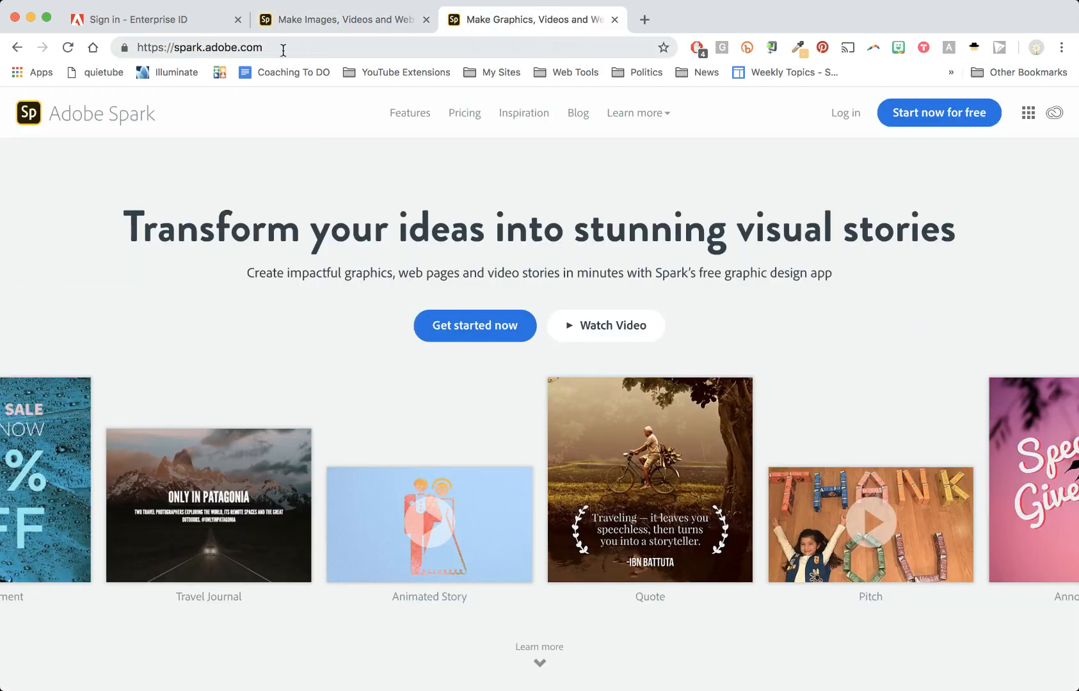
mouse_move(952, 112)
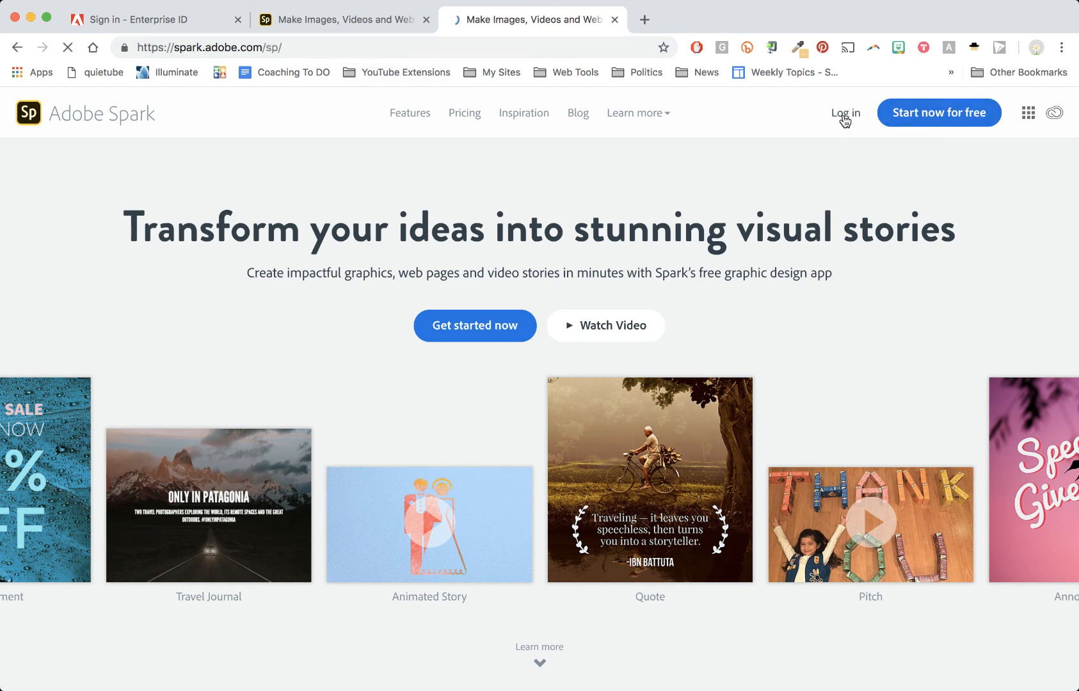
Use 'Log in' in the homepage navigation to reach the Welcome sign-in choices
left_click(845, 113)
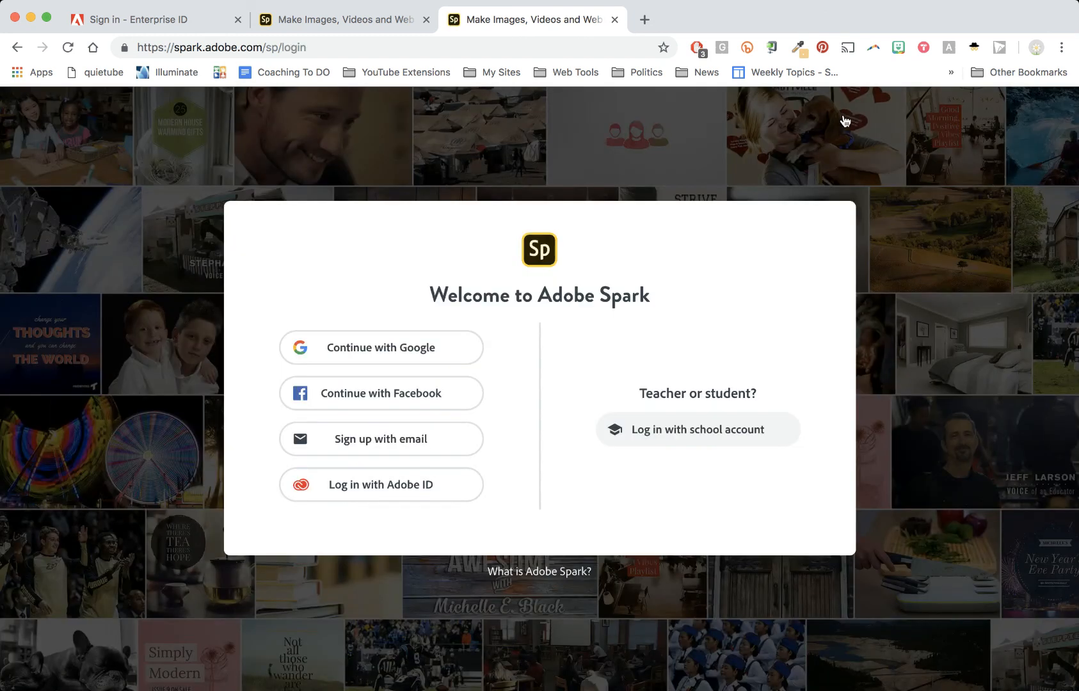
mouse_move(557, 368)
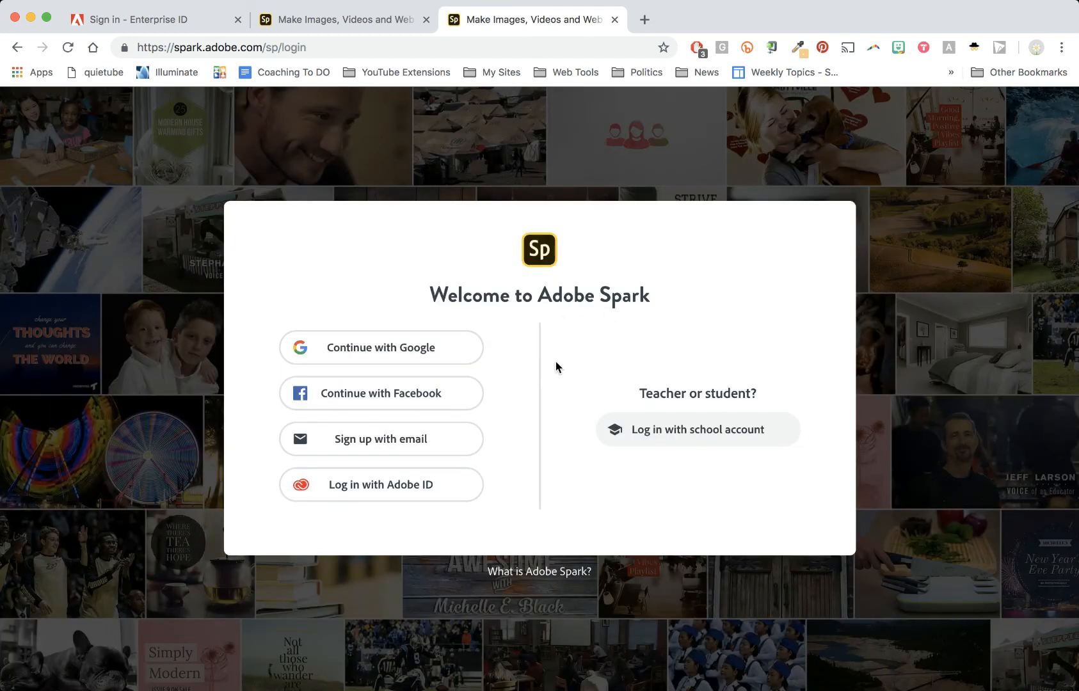
mouse_move(715, 437)
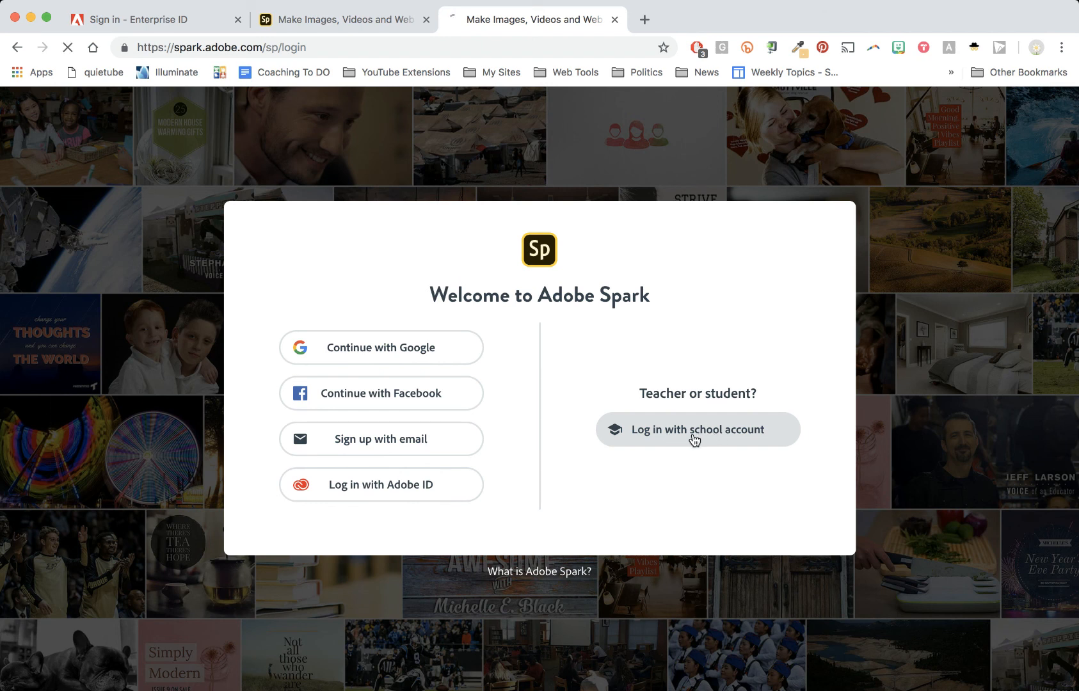
Choose 'Log in with school account' to reach the Enterprise ID sign-in form
left_click(696, 429)
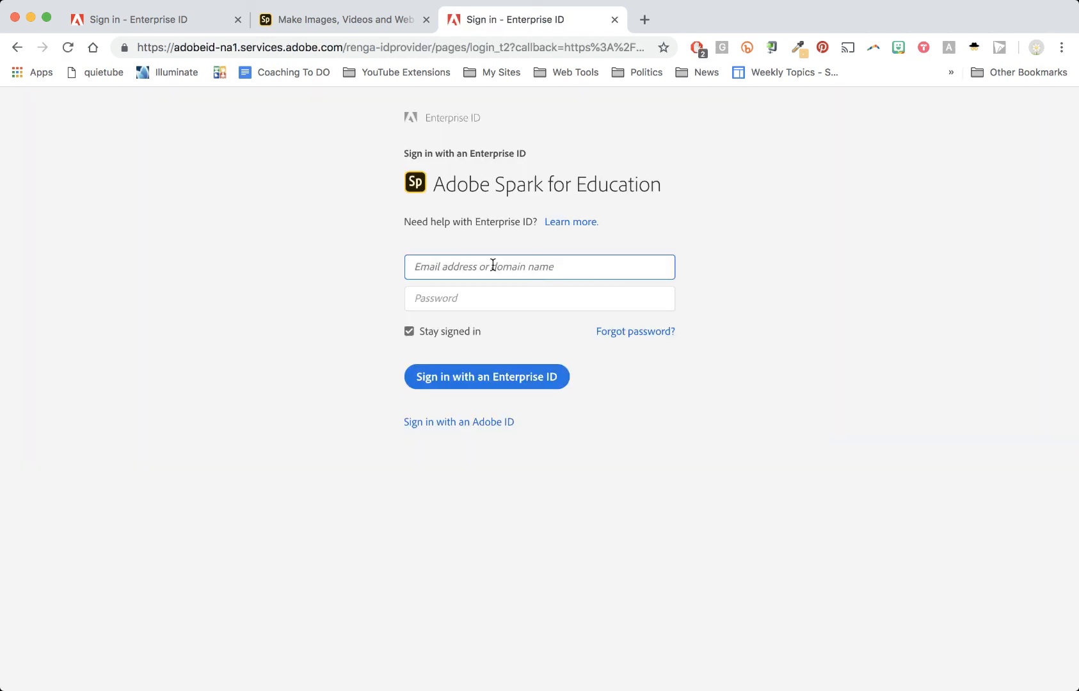
mouse_move(549, 329)
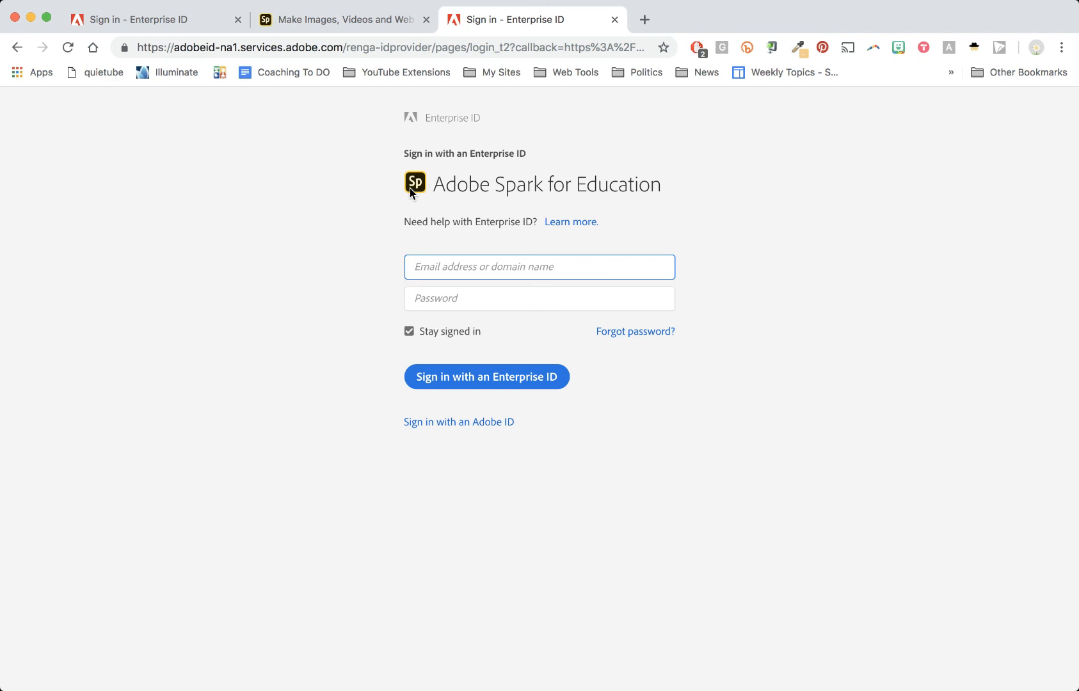
mouse_move(287, 303)
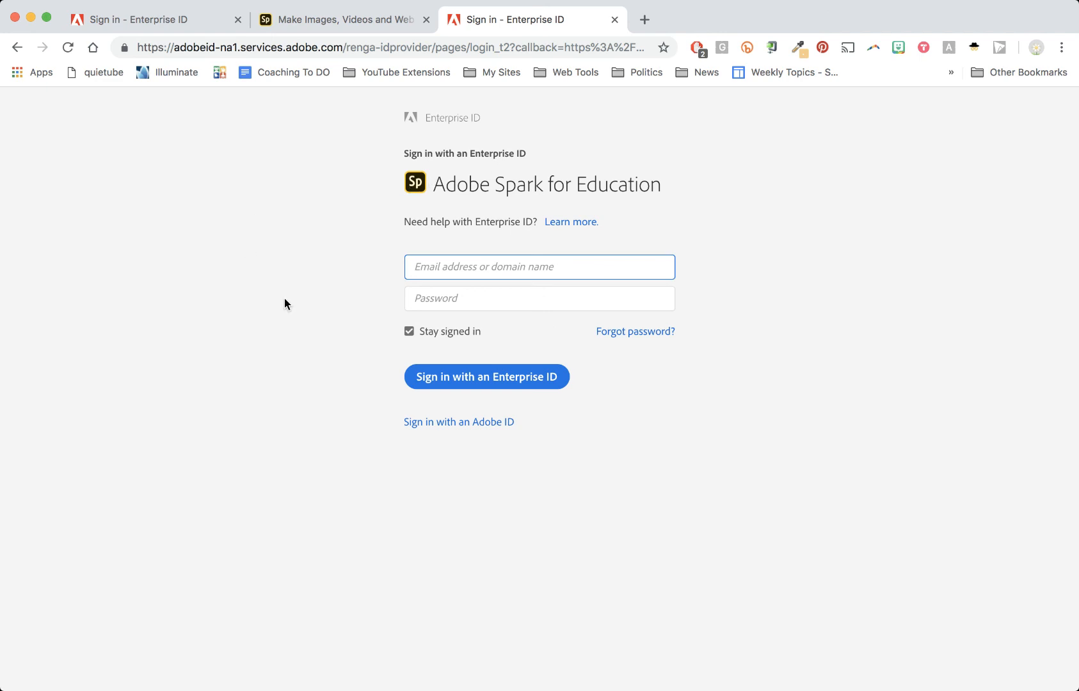
mouse_move(345, 392)
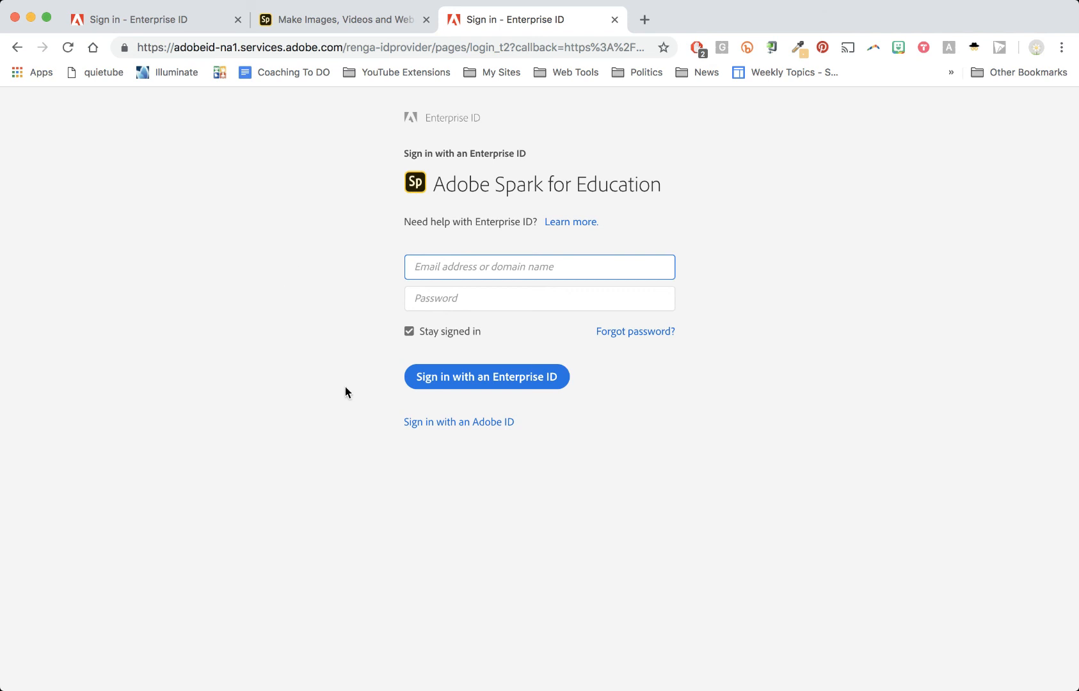